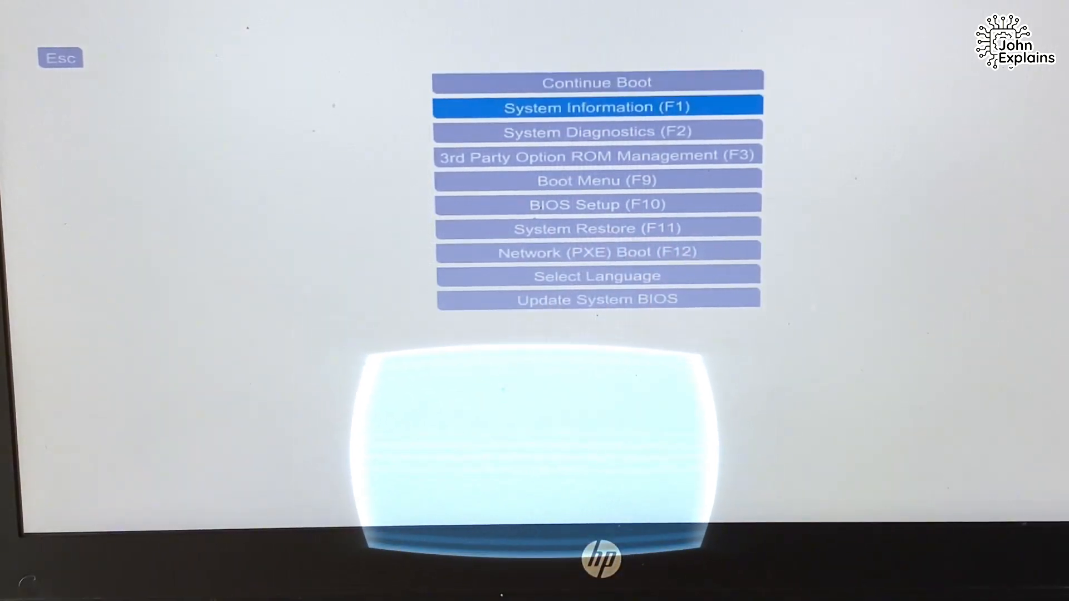
Choose BIOS Setup (F10) from the startup menu to enter HP Computer Setup
{"action": "key", "text": "down"}
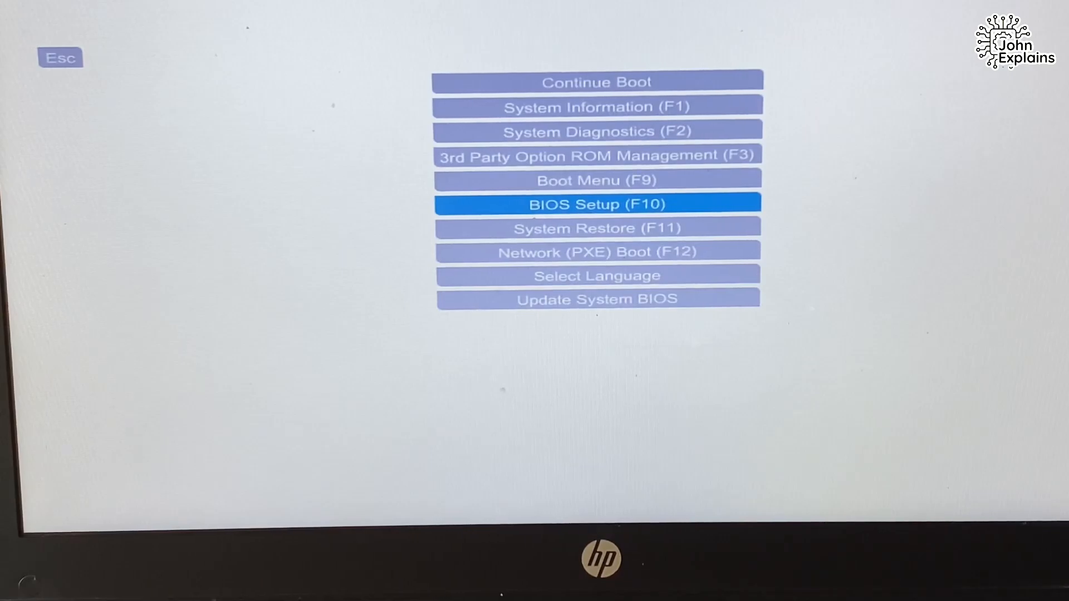
{"action": "left_click", "coordinate": [596, 204]}
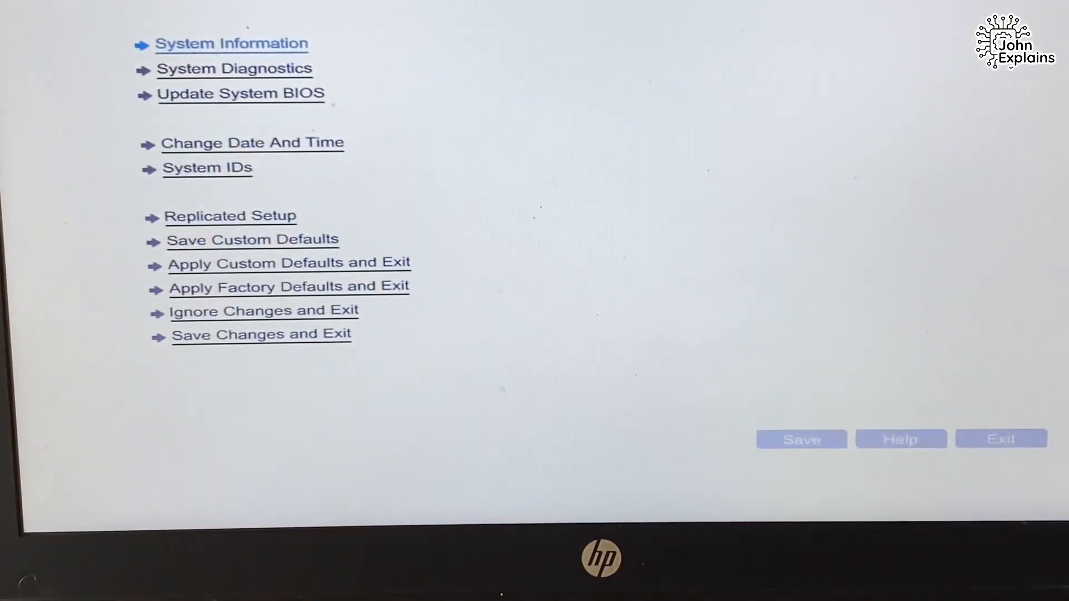
Enable Legacy Boot Order under Advanced > Boot Options
{"action": "left_click", "coordinate": [529, 91]}
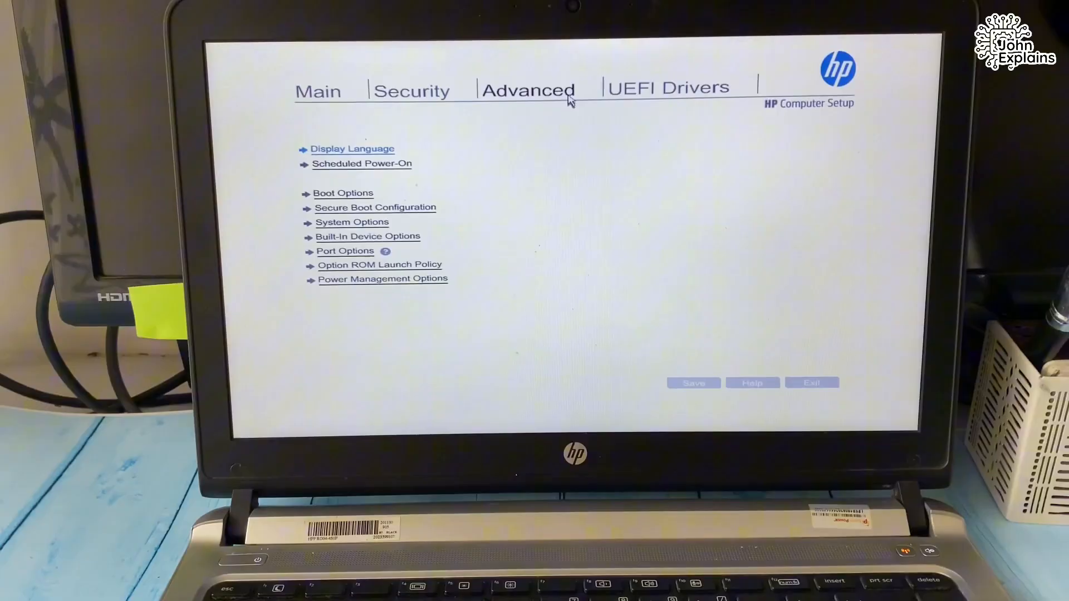
{"action": "left_click", "coordinate": [343, 193]}
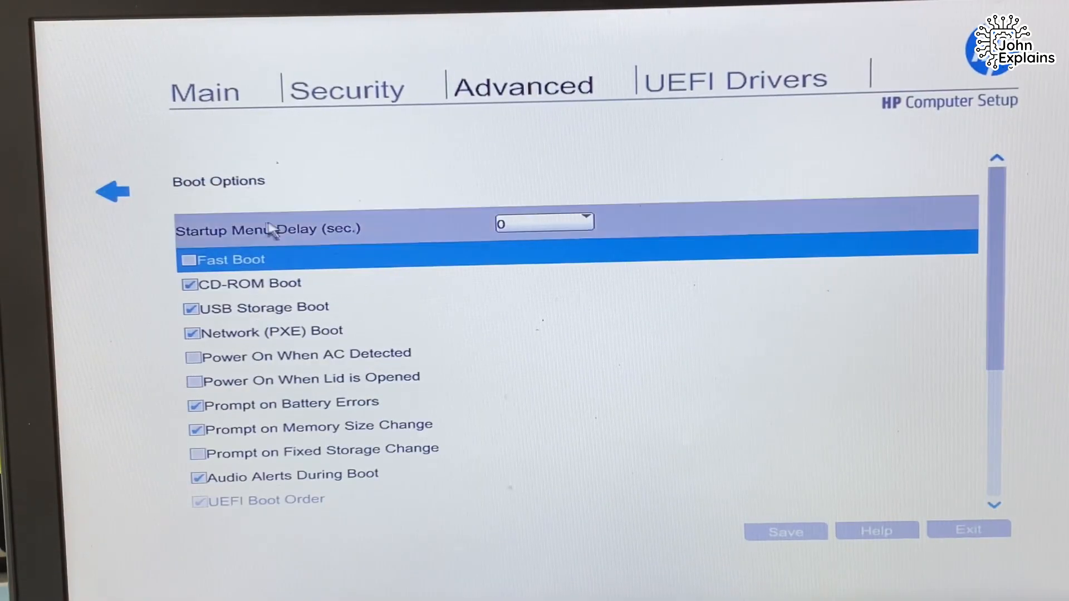
{"action": "scroll", "scroll_direction": "down", "scroll_amount": 3}
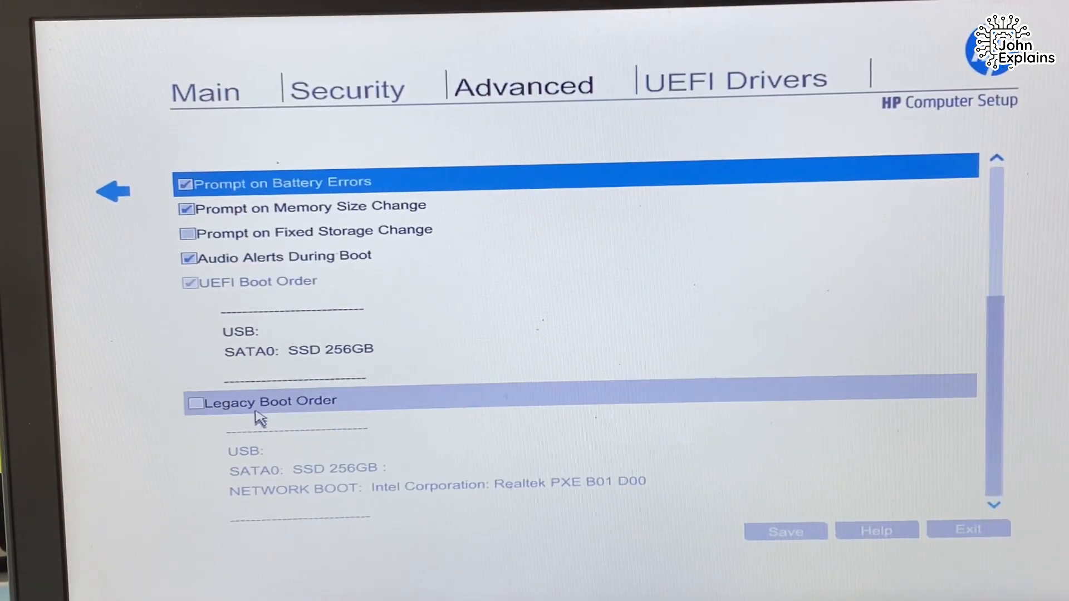
{"action": "left_click", "coordinate": [195, 402]}
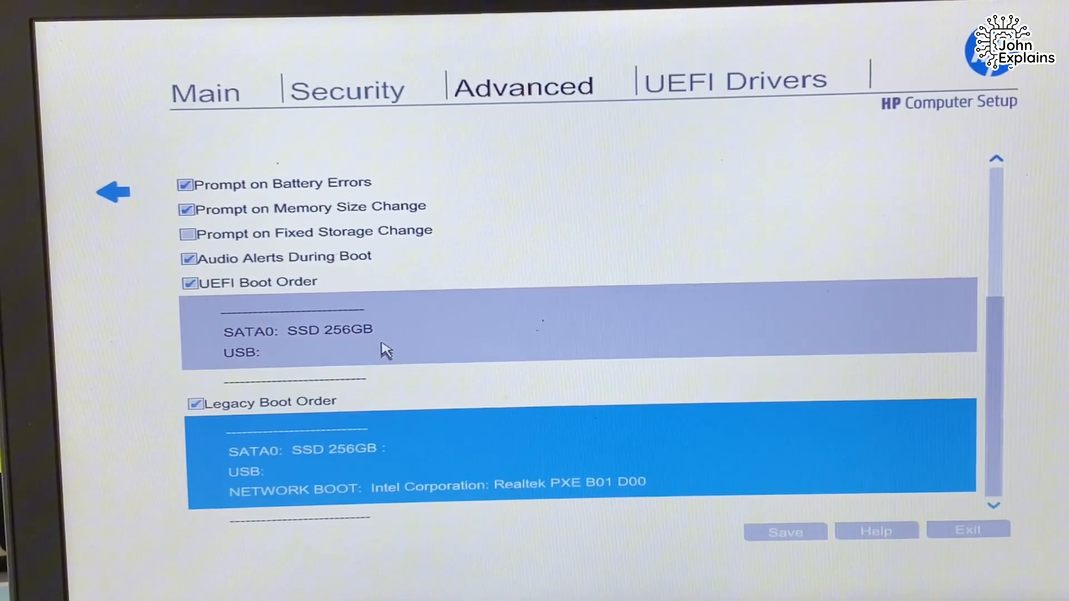
Save the boot option changes, confirming Yes at both Save Changes prompts
{"action": "left_click", "coordinate": [784, 531]}
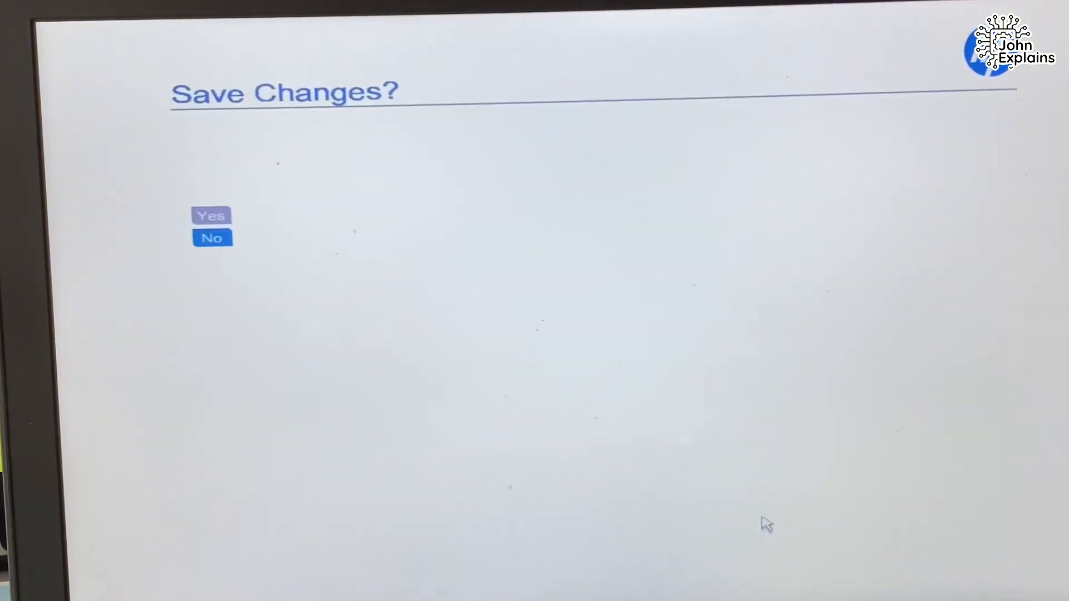
{"action": "left_click", "coordinate": [212, 238]}
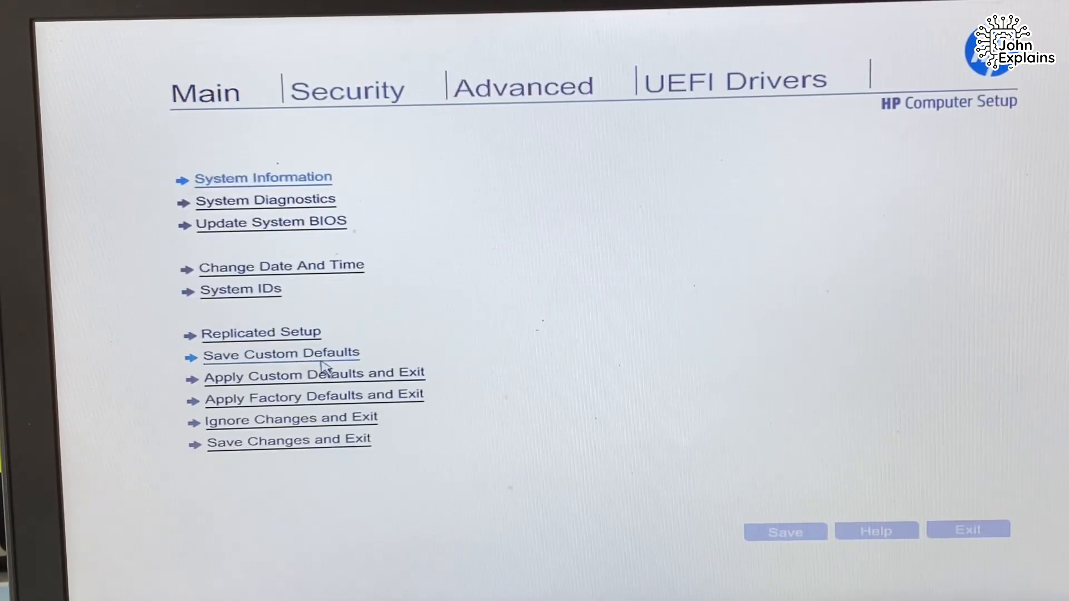
{"action": "left_click", "coordinate": [289, 441]}
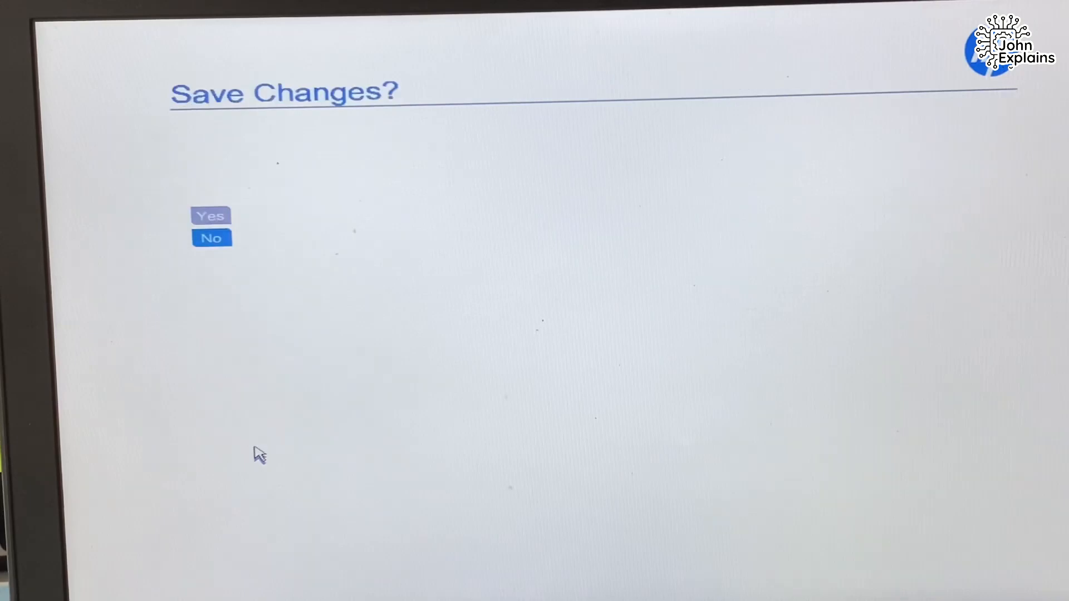
{"action": "left_click", "coordinate": [211, 215]}
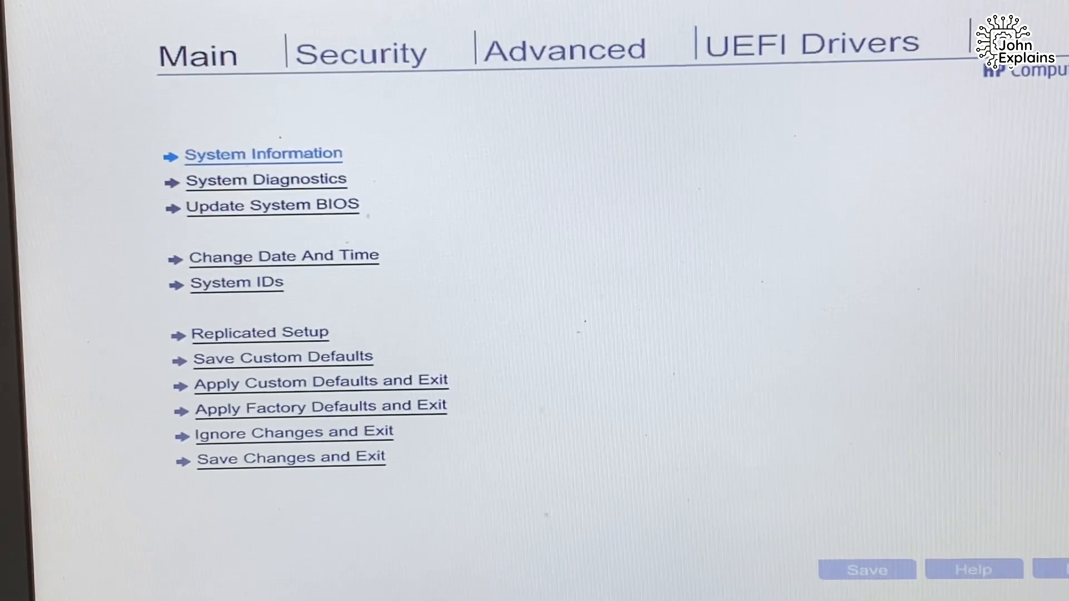
{"action": "mouse_move", "coordinate": [538, 426]}
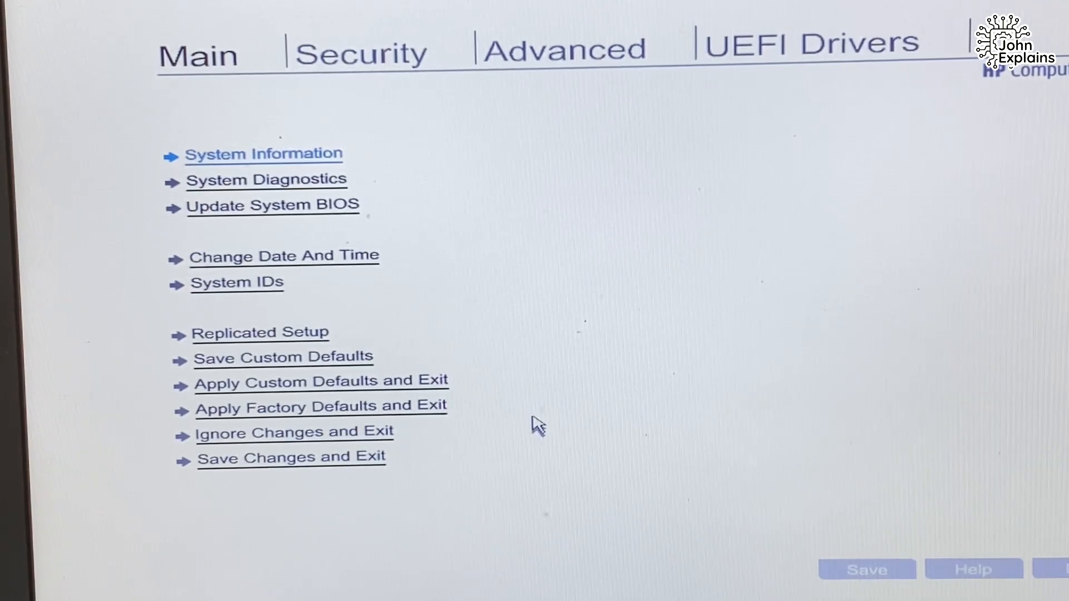
{"action": "mouse_move", "coordinate": [259, 413]}
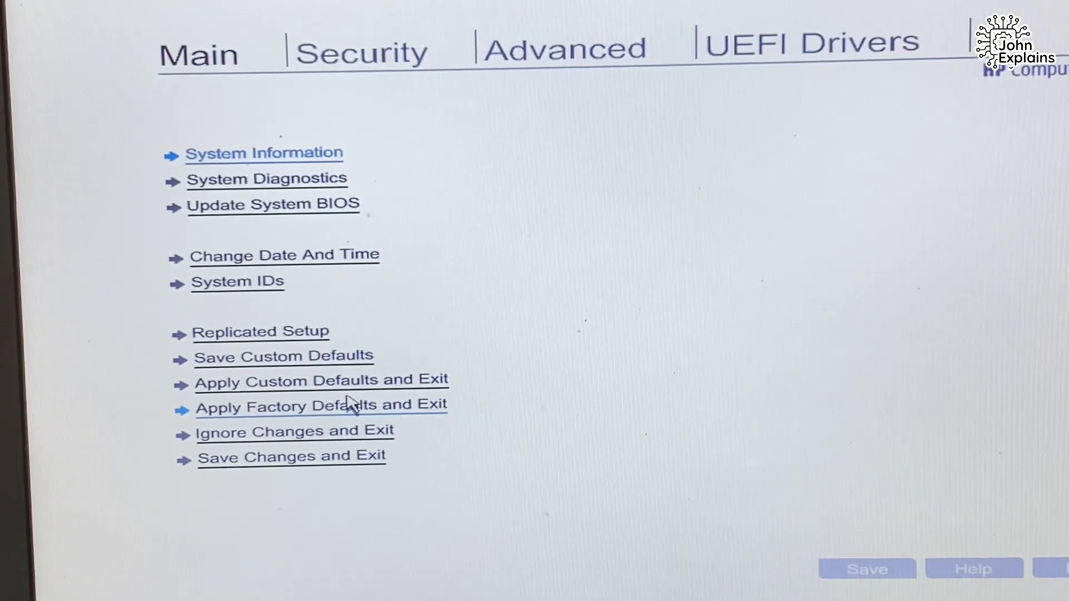
{"action": "mouse_move", "coordinate": [340, 413]}
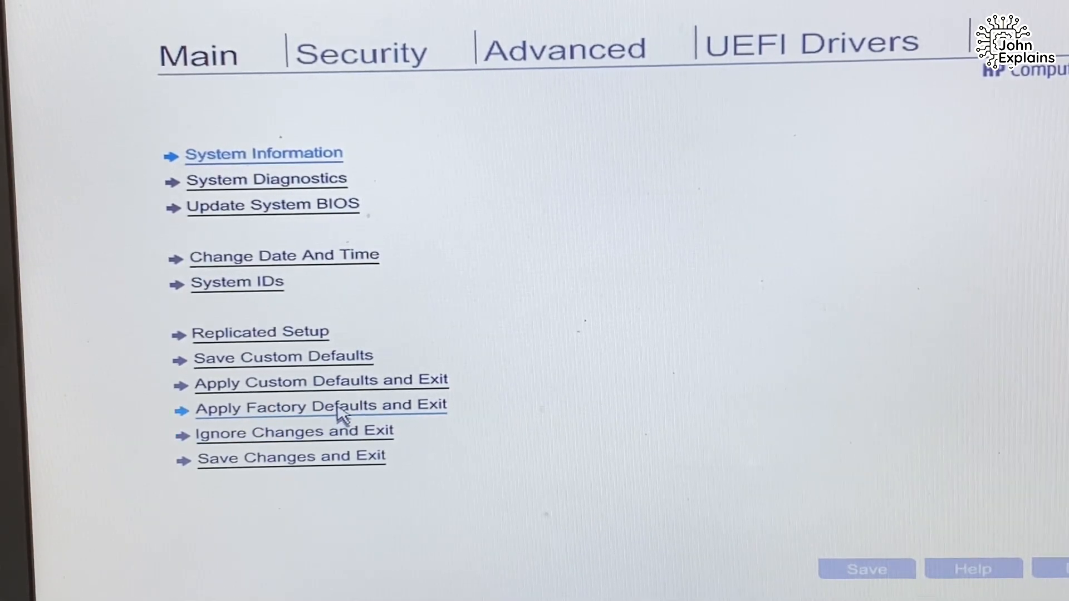